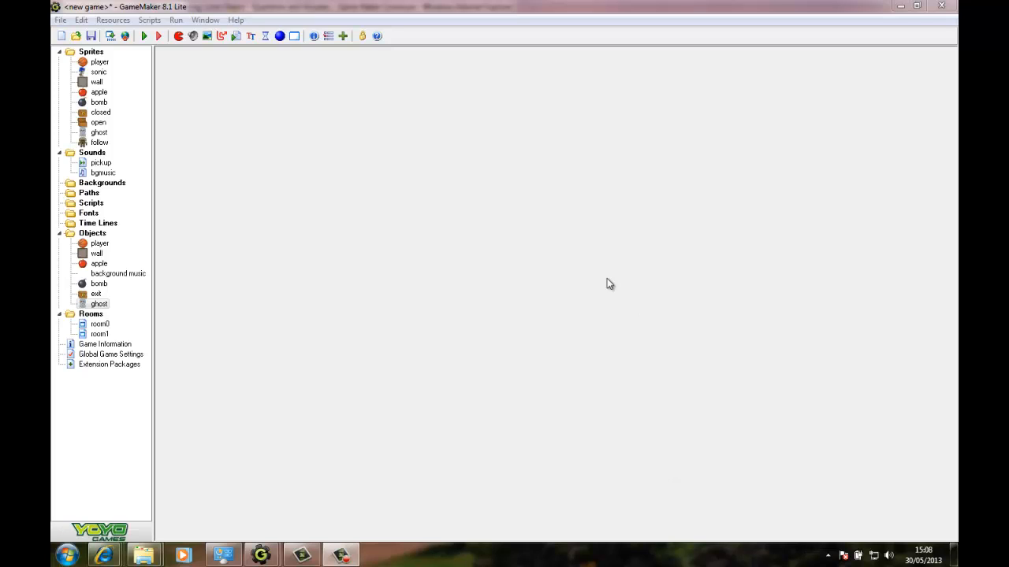
{"action": "mouse_move", "coordinate": [579, 208]}
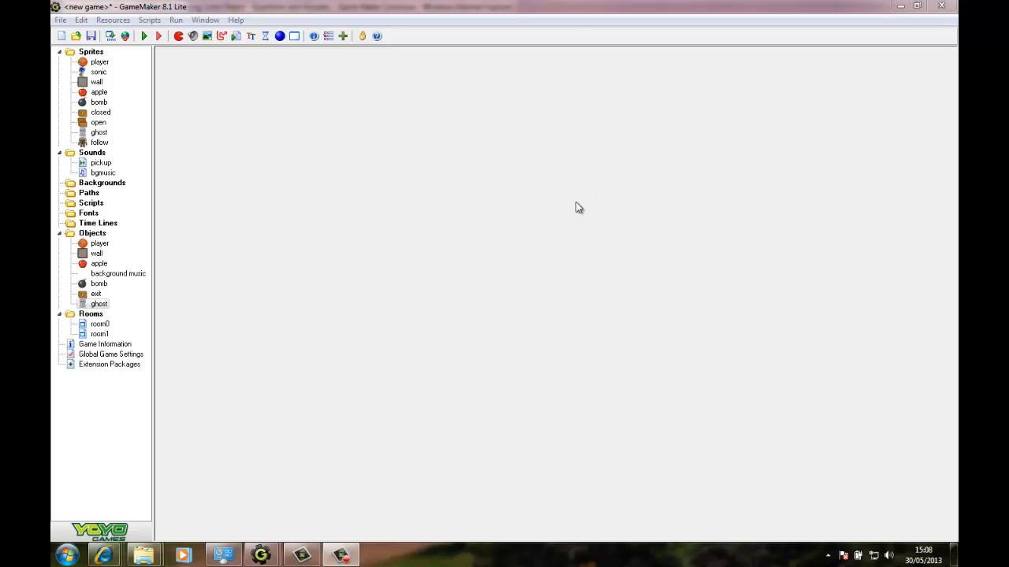
{"action": "mouse_move", "coordinate": [178, 129]}
{"action": "type", "text": "f"}
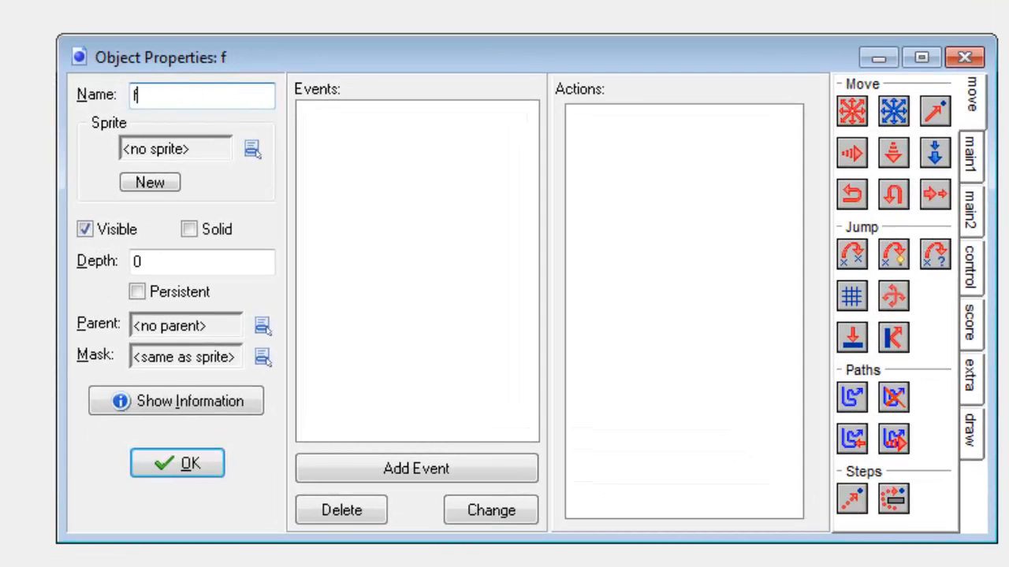
Step: Assign the follow sprite to the new follow object
{"action": "left_click", "coordinate": [252, 148]}
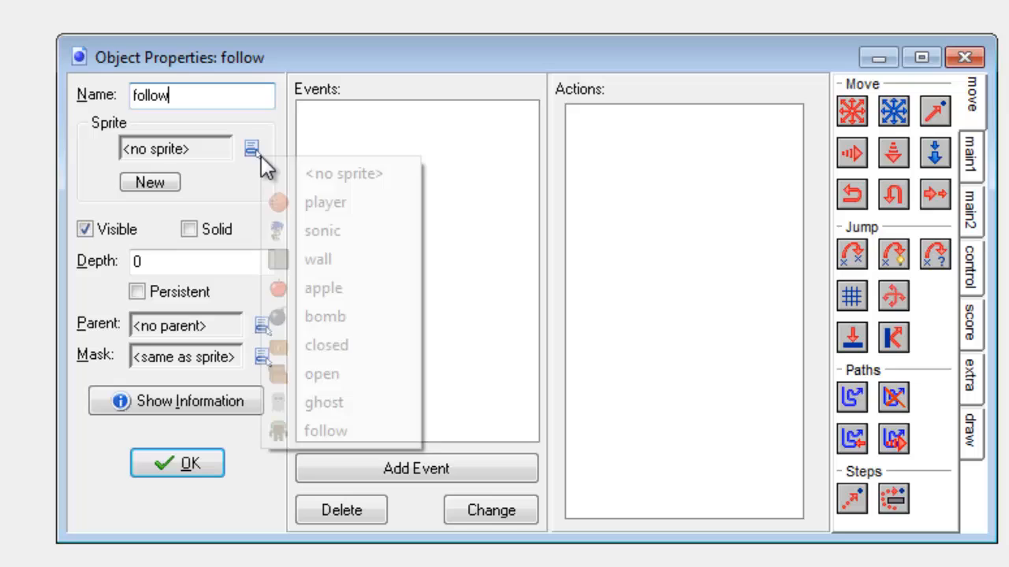
{"action": "left_click", "coordinate": [328, 432]}
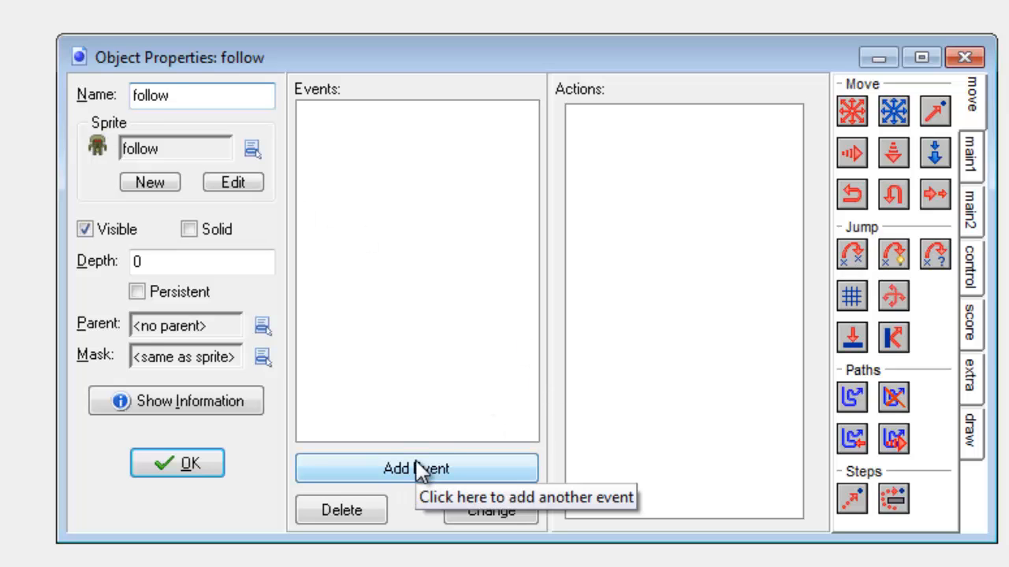
Step: Add a normal Step event to the follow object
{"action": "left_click", "coordinate": [418, 470]}
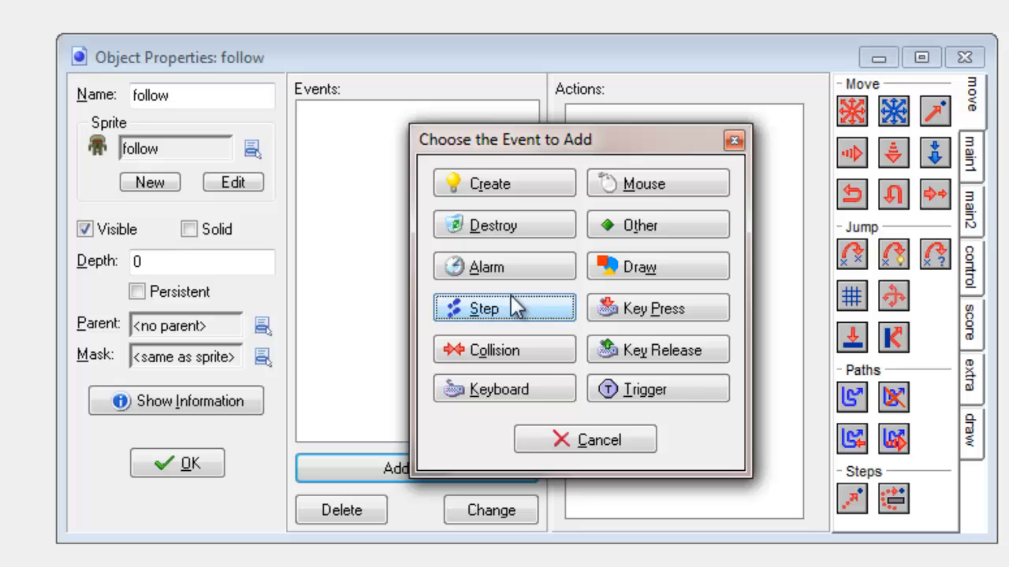
{"action": "left_click", "coordinate": [502, 307]}
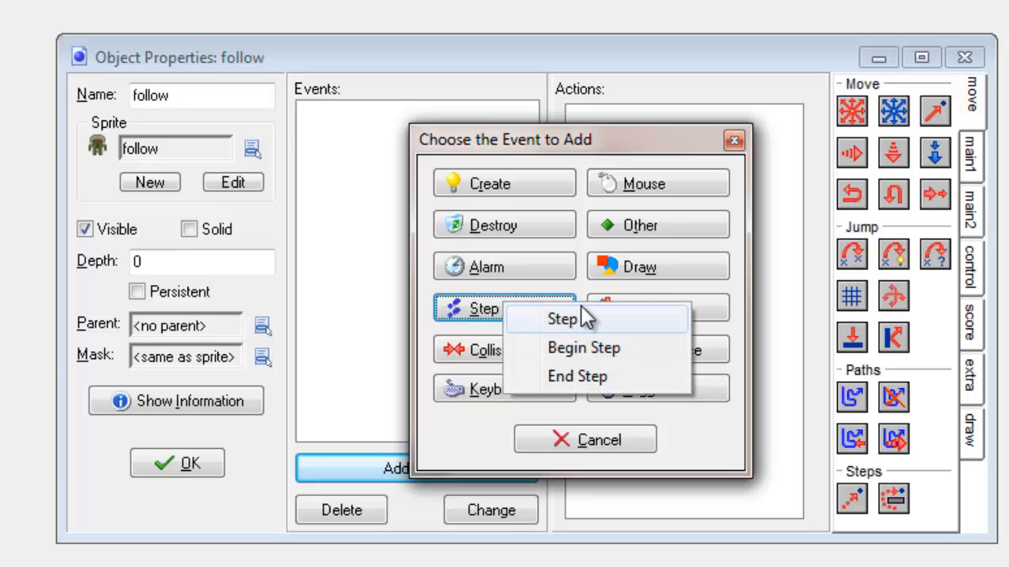
{"action": "left_click", "coordinate": [559, 318]}
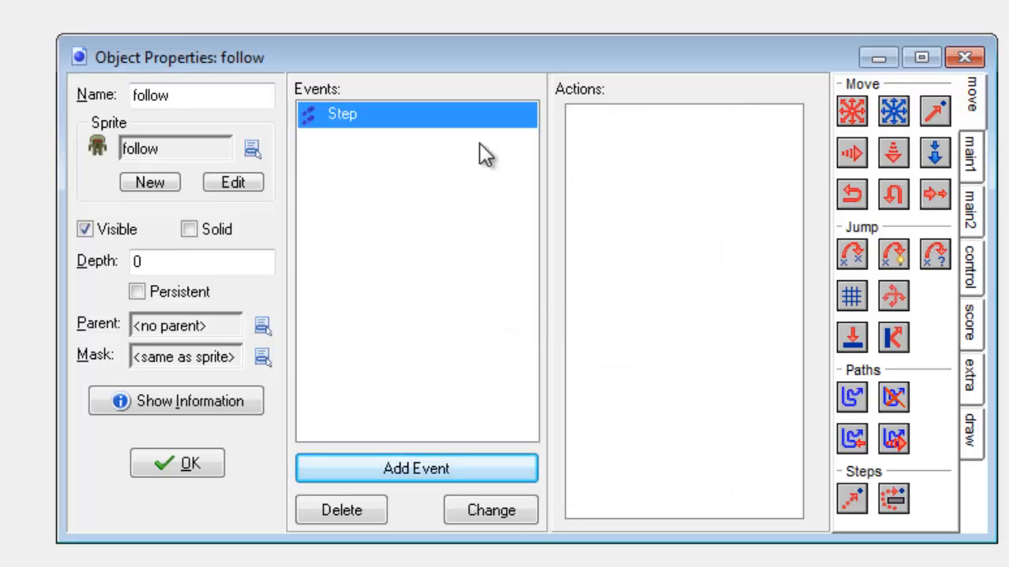
{"action": "mouse_move", "coordinate": [614, 148]}
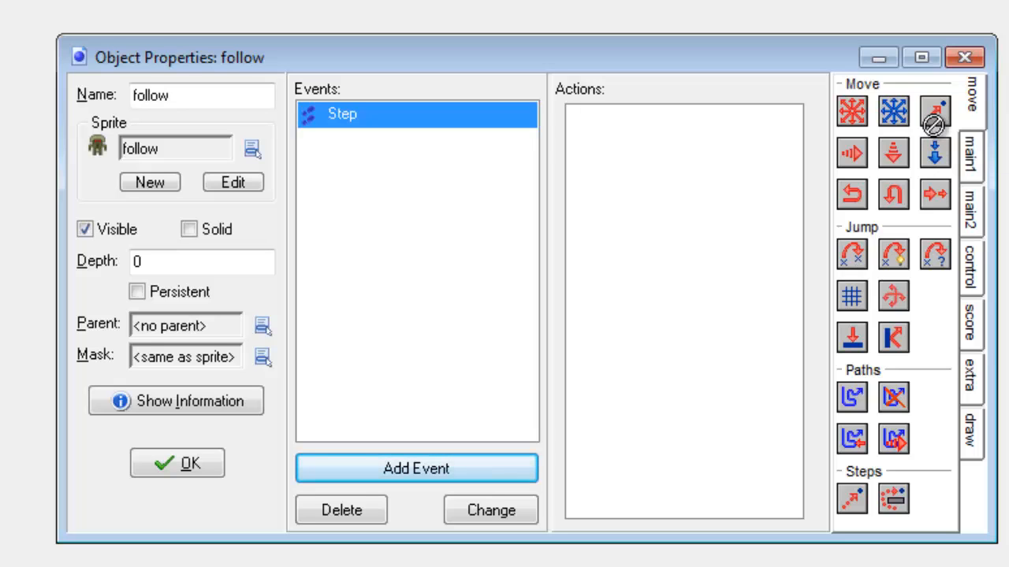
Step: Add a Move Towards action targeting player.x, player.y at speed 1 and confirm it
{"action": "left_click", "coordinate": [935, 110]}
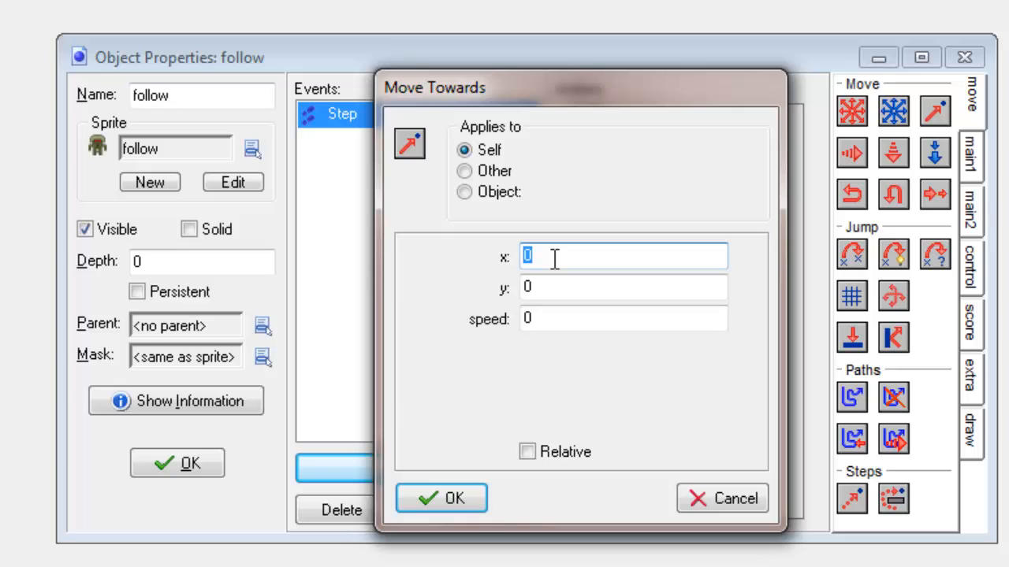
{"action": "type", "text": "player"}
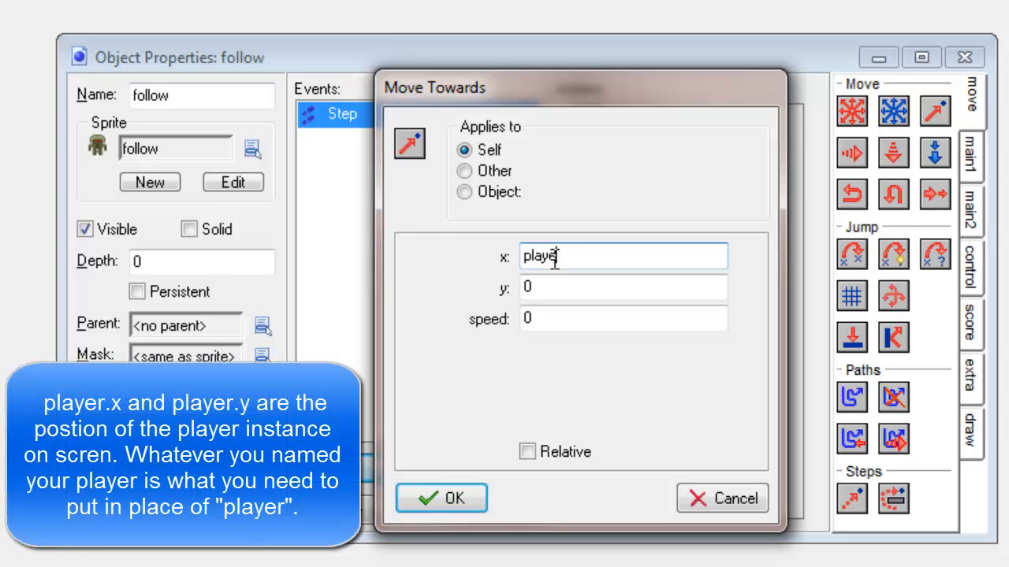
{"action": "type", "text": ".x"}
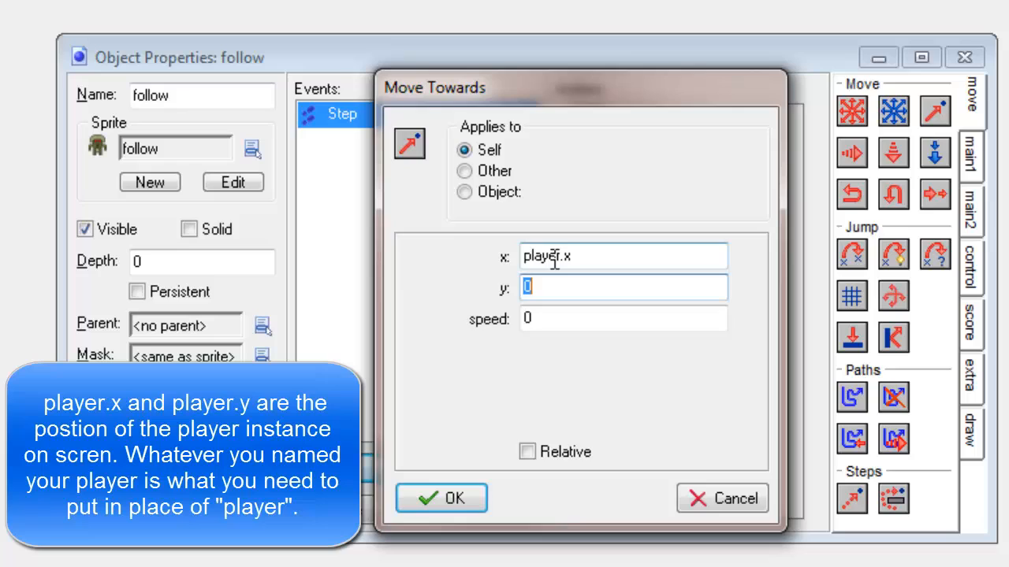
{"action": "type", "text": "player."}
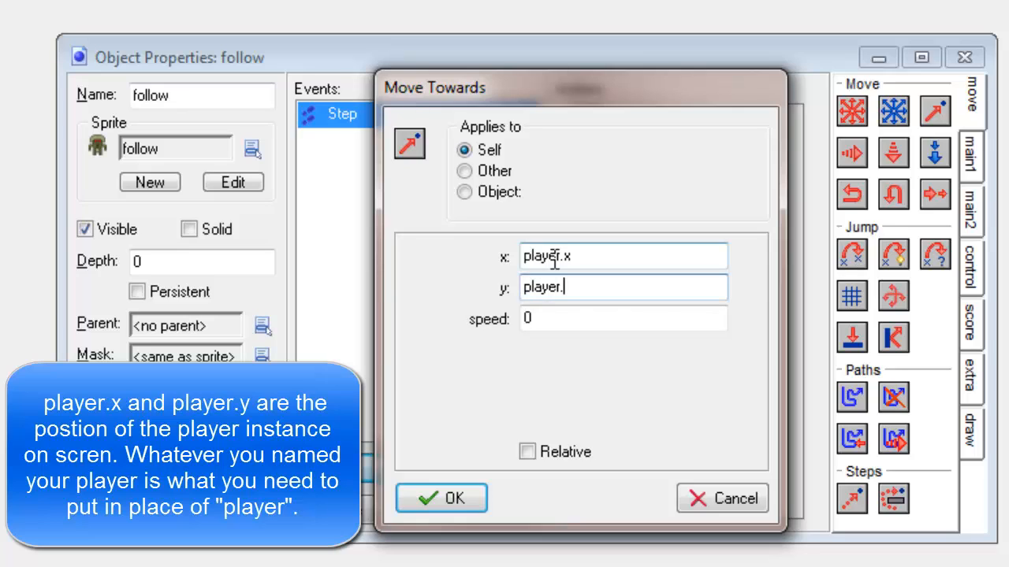
{"action": "type", "text": "y"}
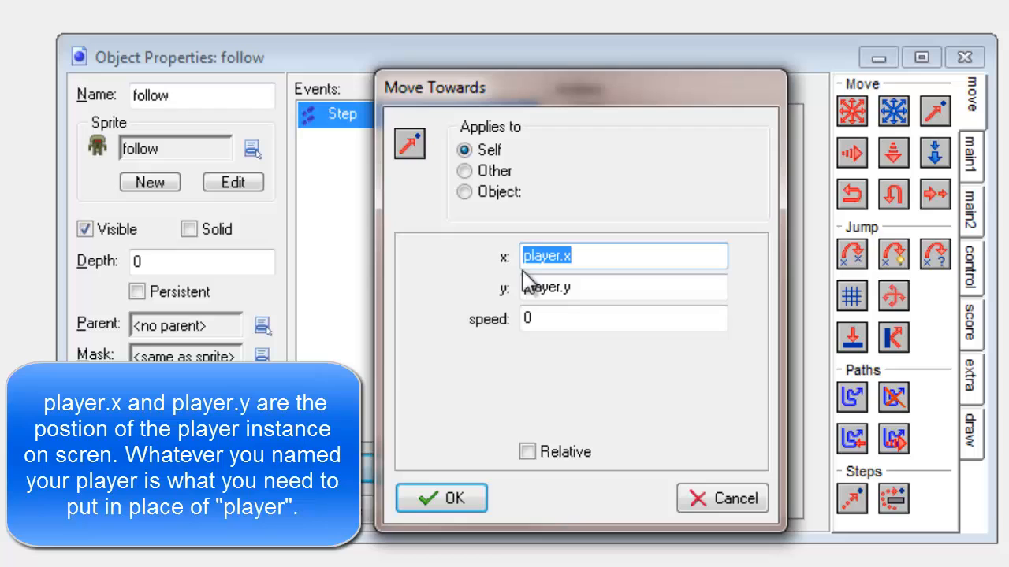
{"action": "left_click", "coordinate": [622, 287]}
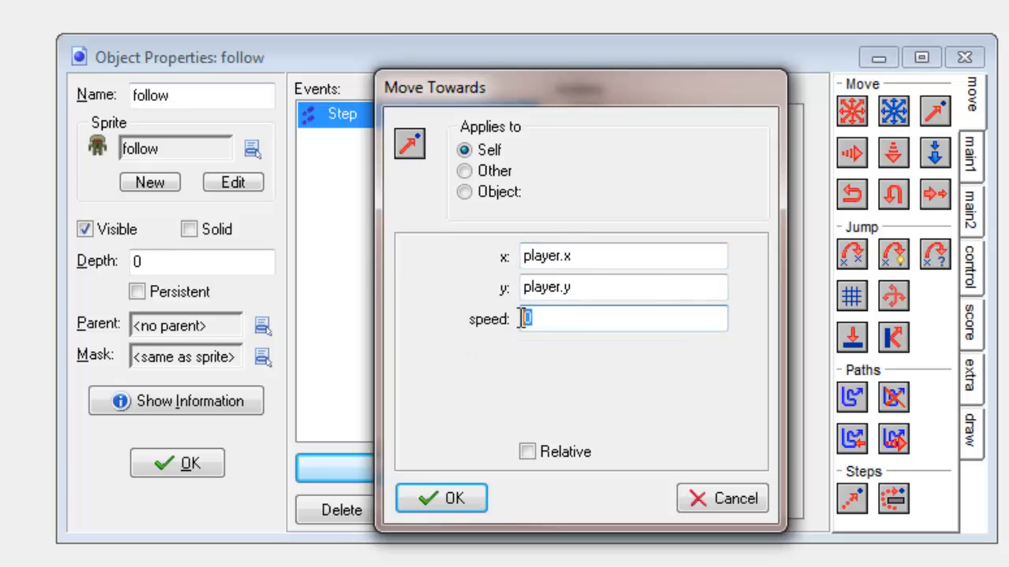
{"action": "left_click", "coordinate": [441, 498]}
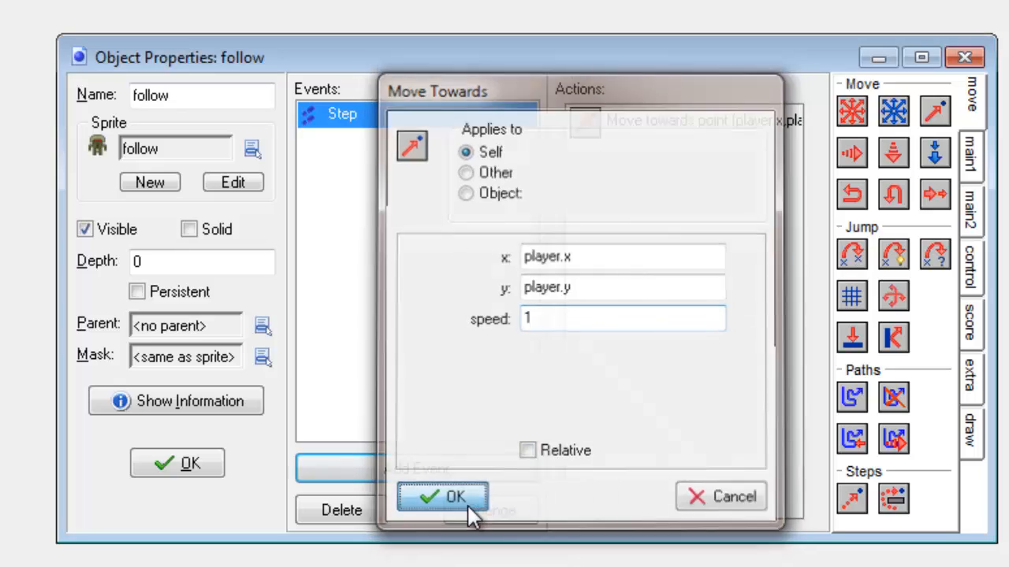
{"action": "left_click", "coordinate": [445, 497]}
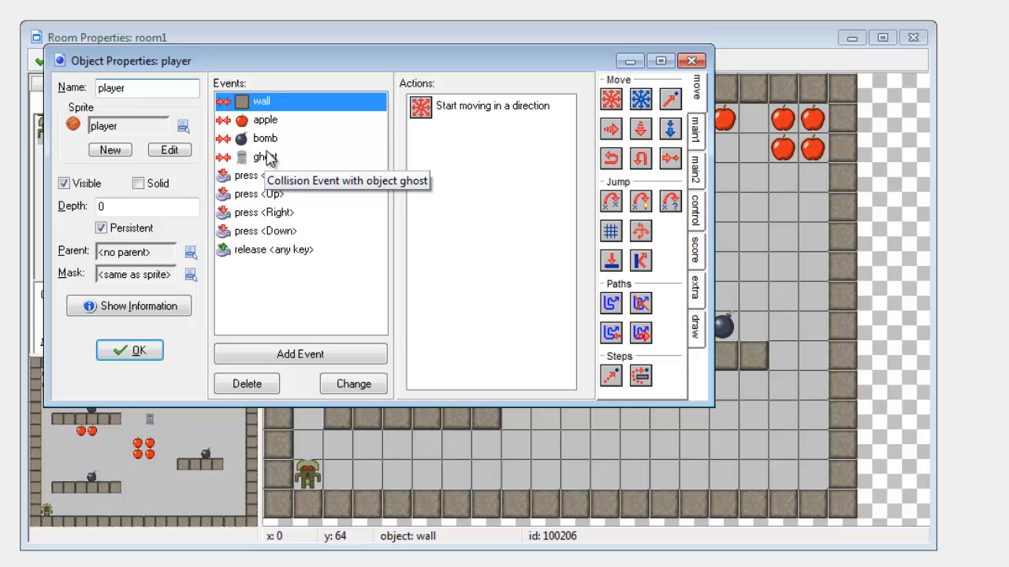
Step: Give the player a collision event with follow that restarts the game
{"action": "left_click", "coordinate": [265, 158]}
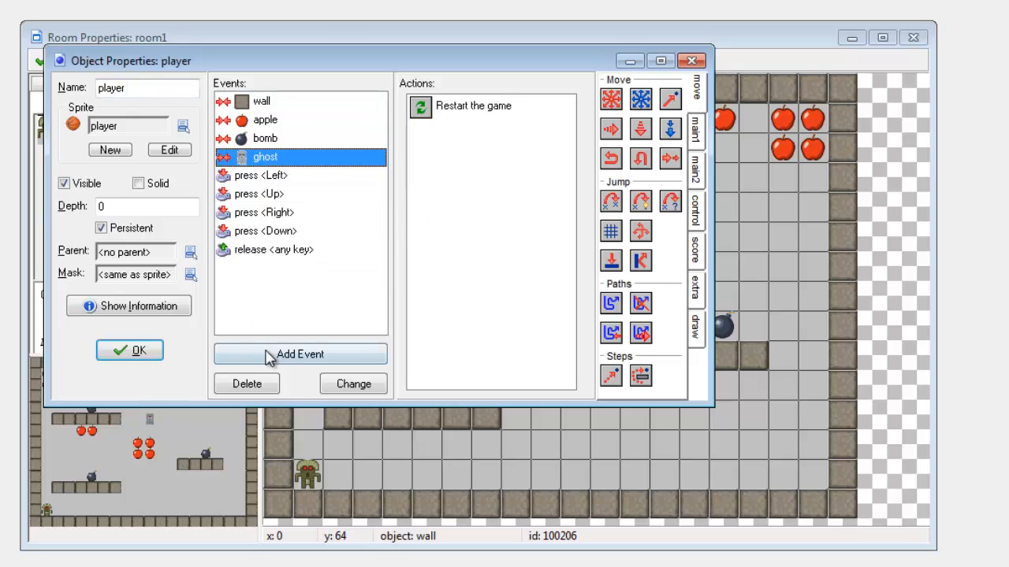
{"action": "left_click", "coordinate": [300, 354]}
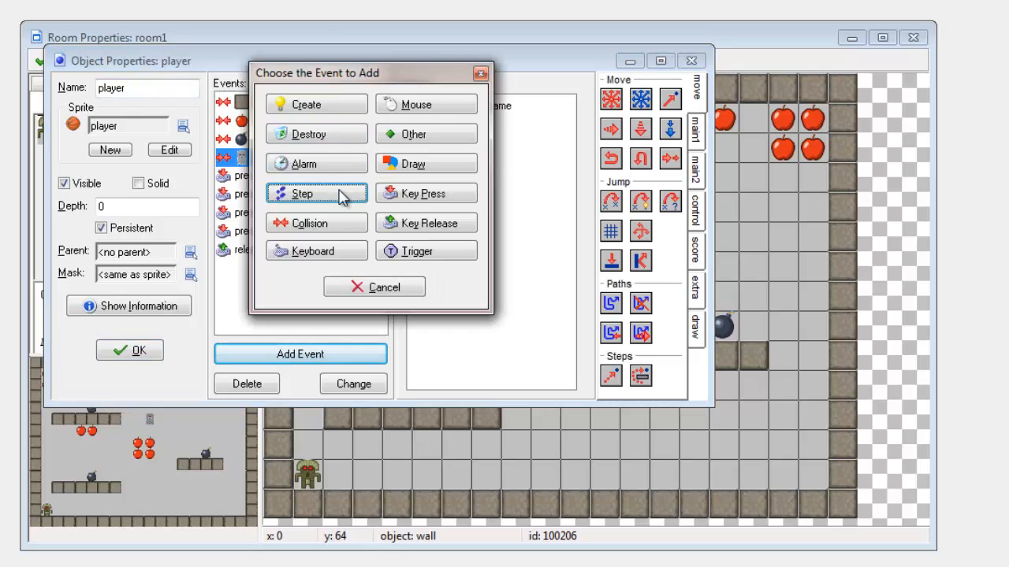
{"action": "left_click", "coordinate": [309, 223]}
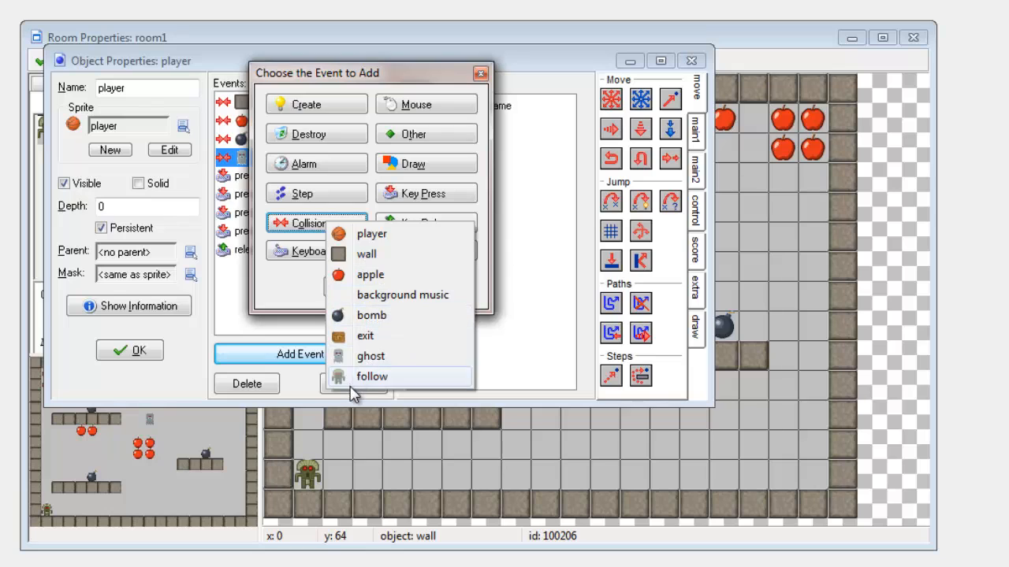
{"action": "left_click", "coordinate": [372, 376]}
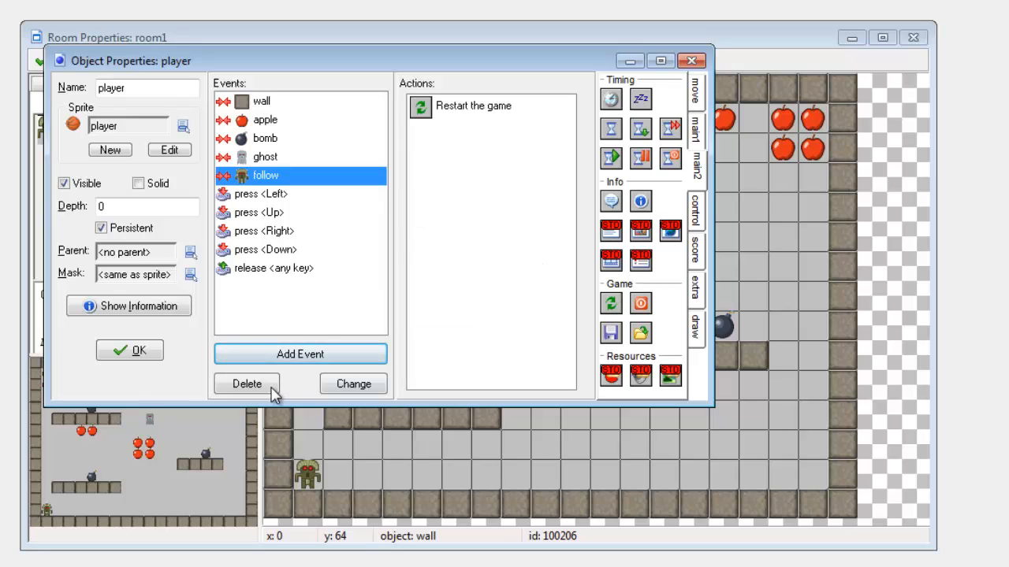
{"action": "left_click", "coordinate": [129, 350]}
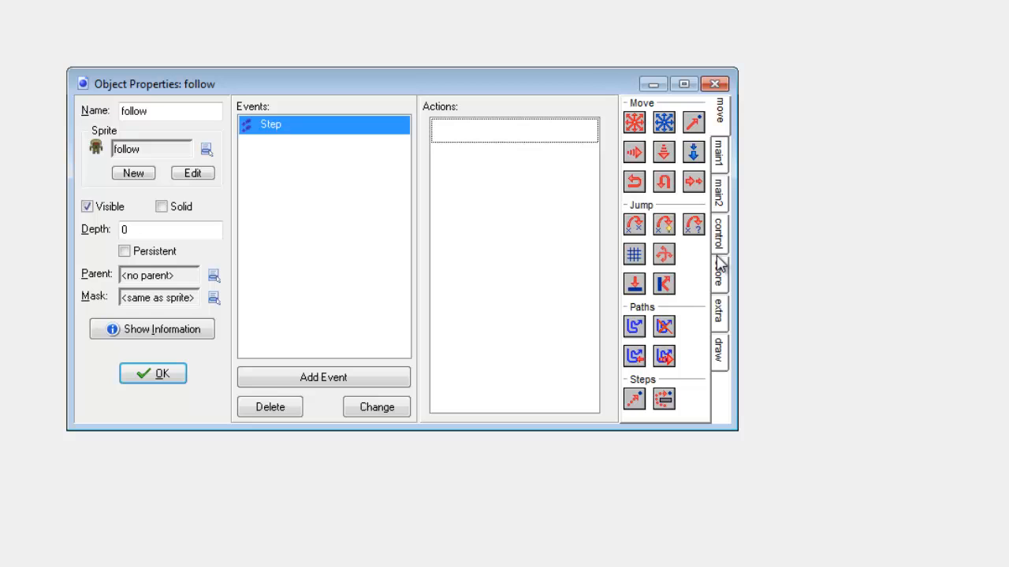
Step: Browse the action tabs to find the Execute Code action for the Step event
{"action": "left_click", "coordinate": [718, 192]}
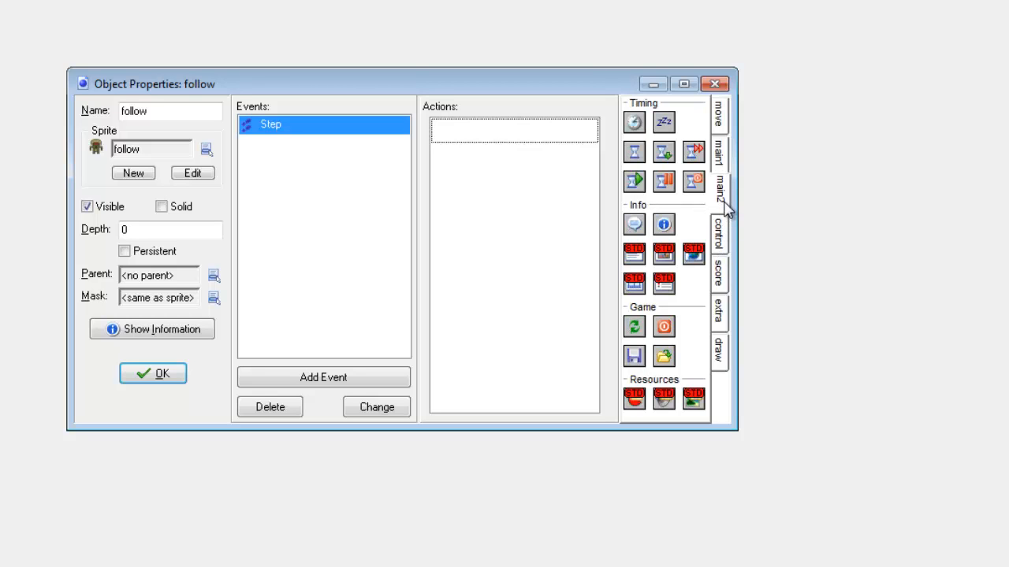
{"action": "left_click", "coordinate": [717, 236]}
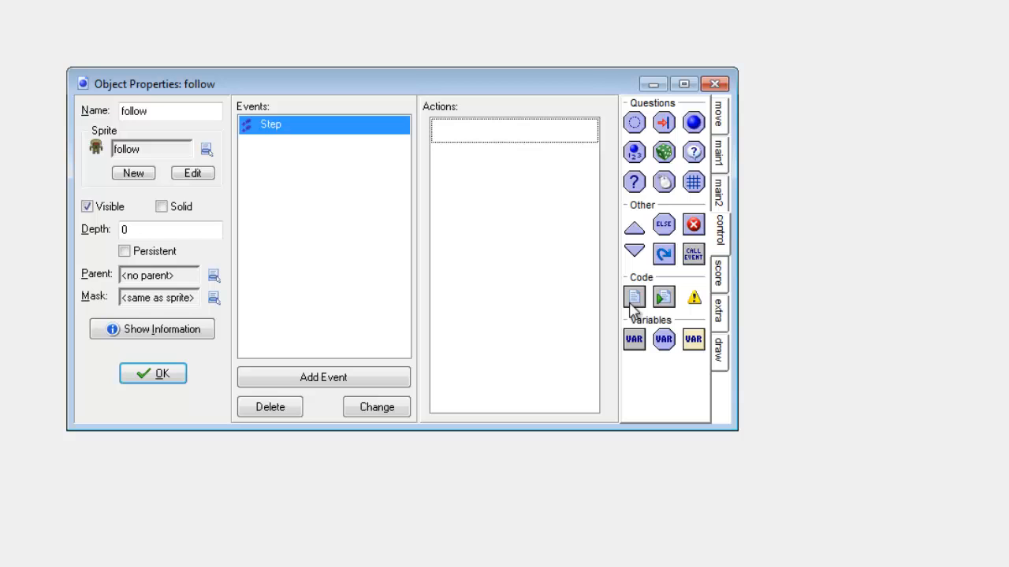
{"action": "mouse_move", "coordinate": [522, 242]}
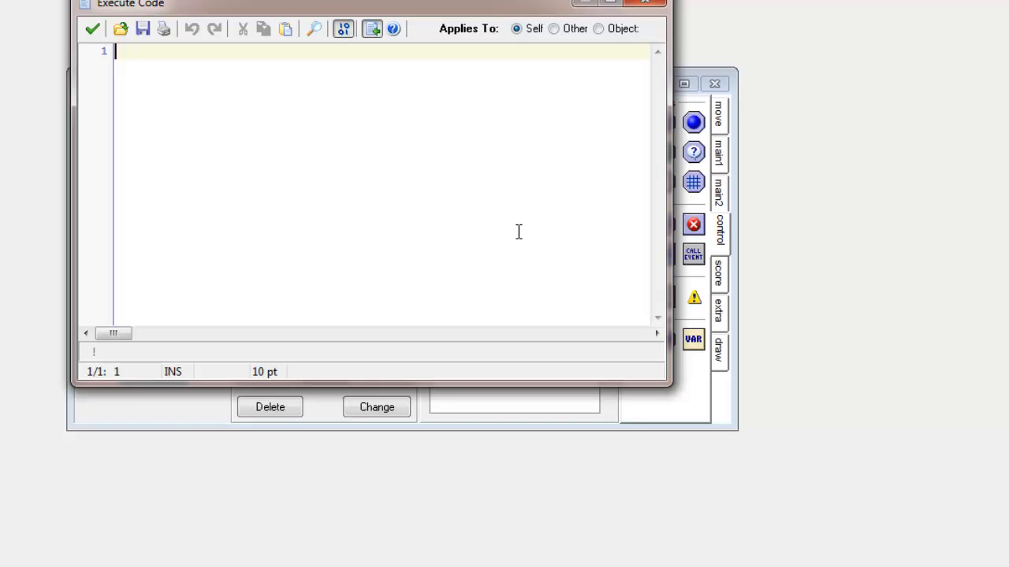
{"action": "mouse_move", "coordinate": [223, 186]}
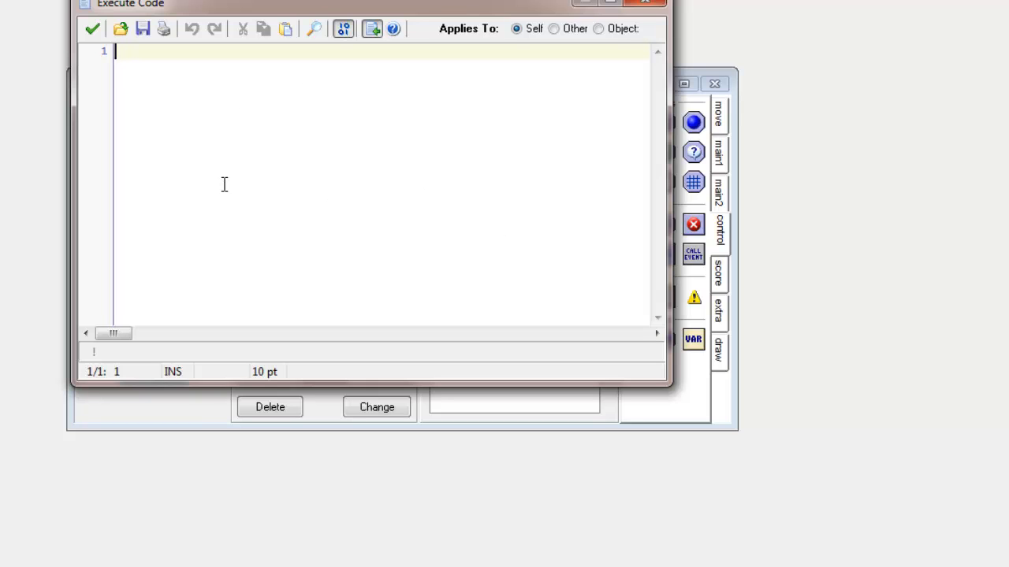
{"action": "mouse_move", "coordinate": [271, 119]}
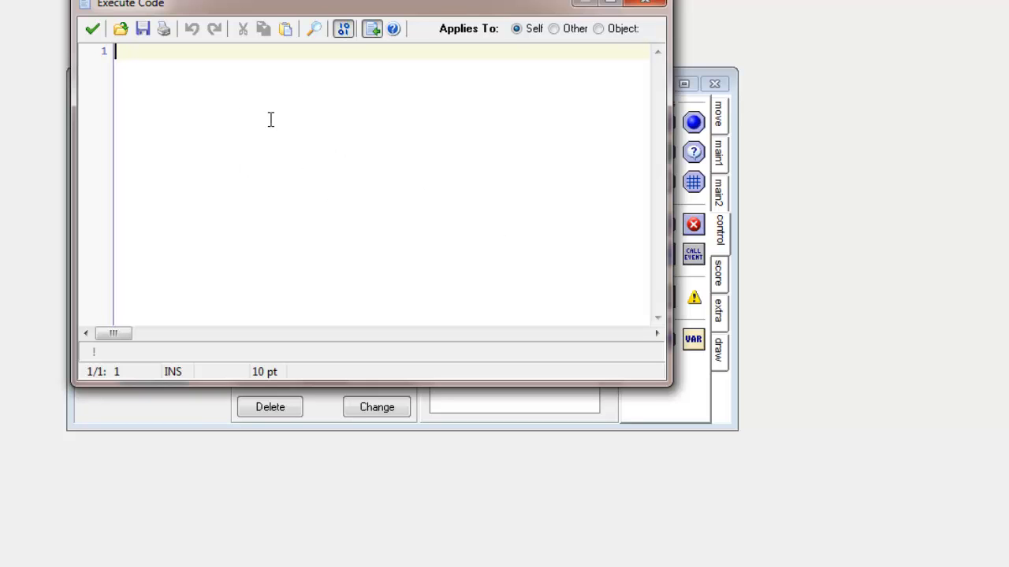
Step: Write mp_potential_step(player.x, player.y, 1, false); on line 1 of the code editor
{"action": "type", "text": "mp_potential_step"}
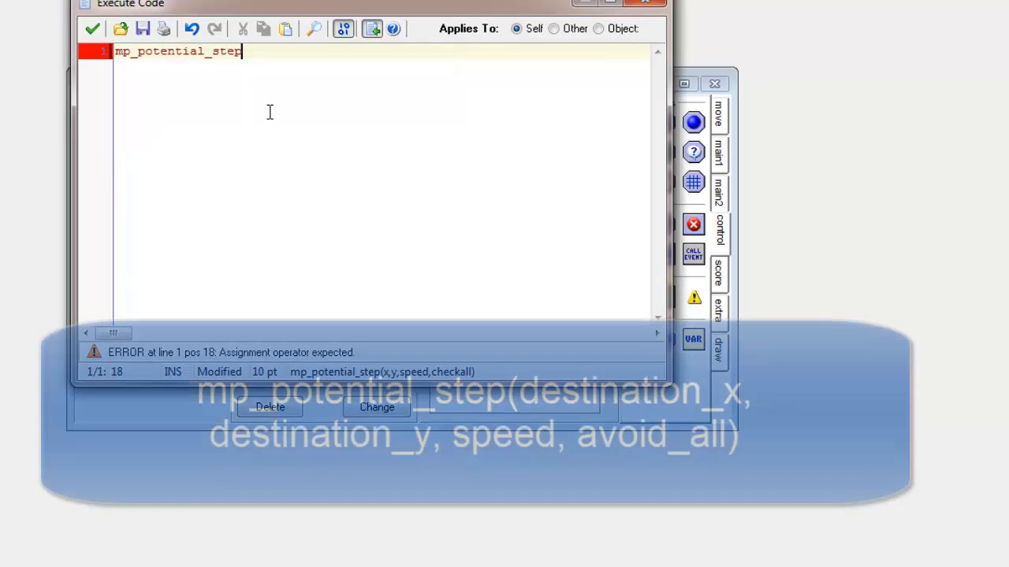
{"action": "type", "text": "("}
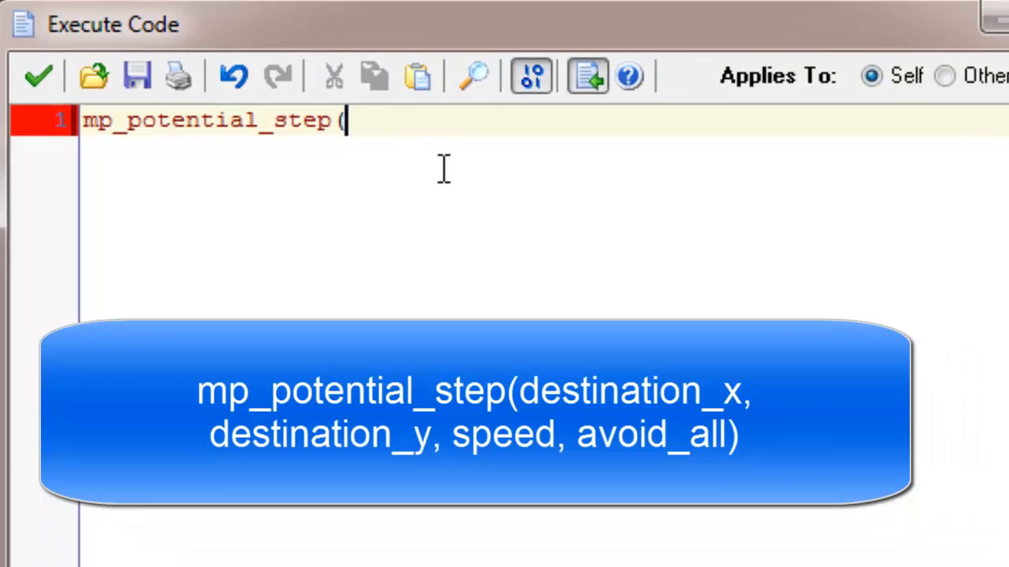
{"action": "type", "text": "player"}
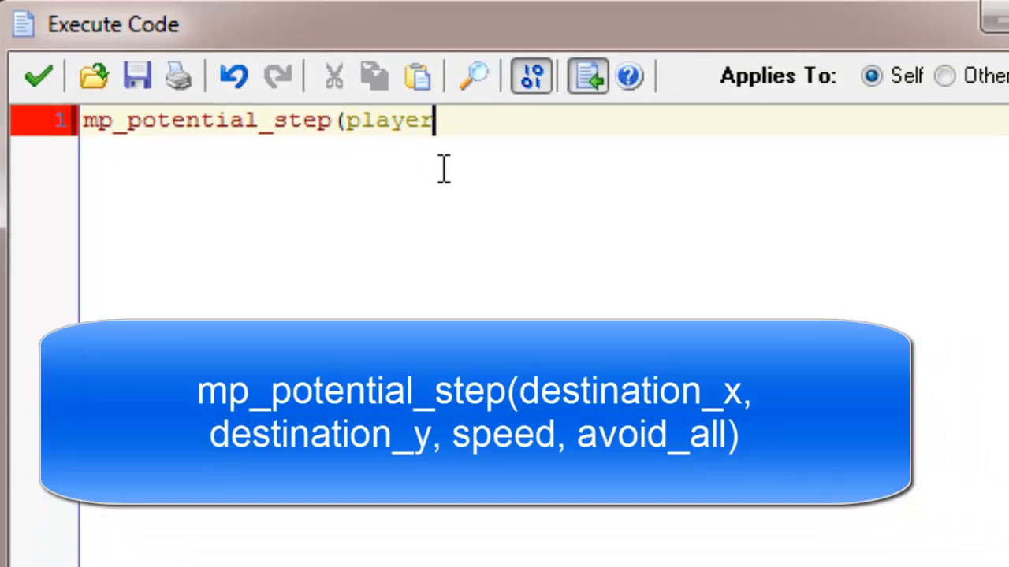
{"action": "type", "text": ".x,"}
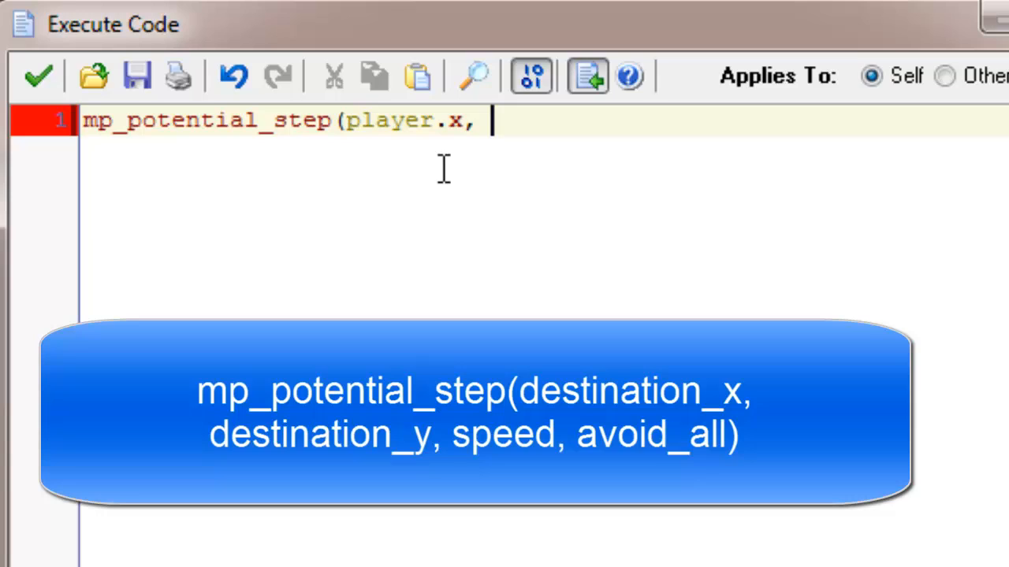
{"action": "type", "text": "player.y,"}
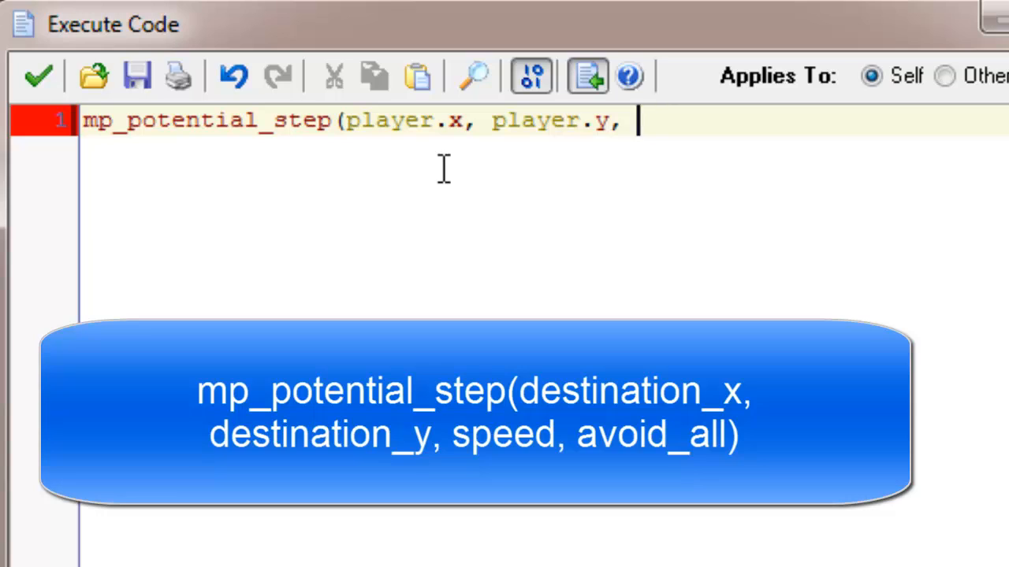
{"action": "type", "text": "1, f"}
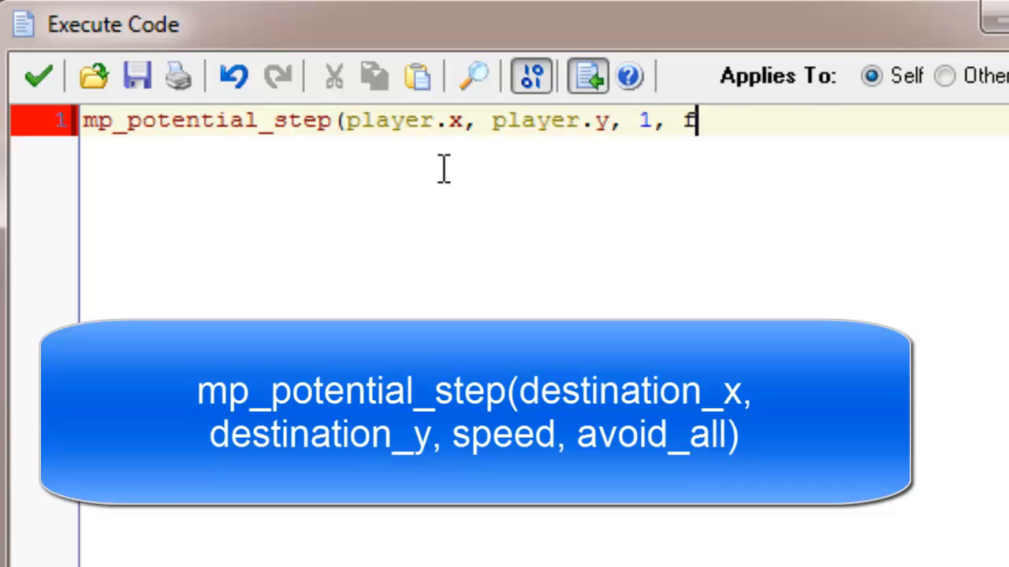
{"action": "type", "text": "alse"}
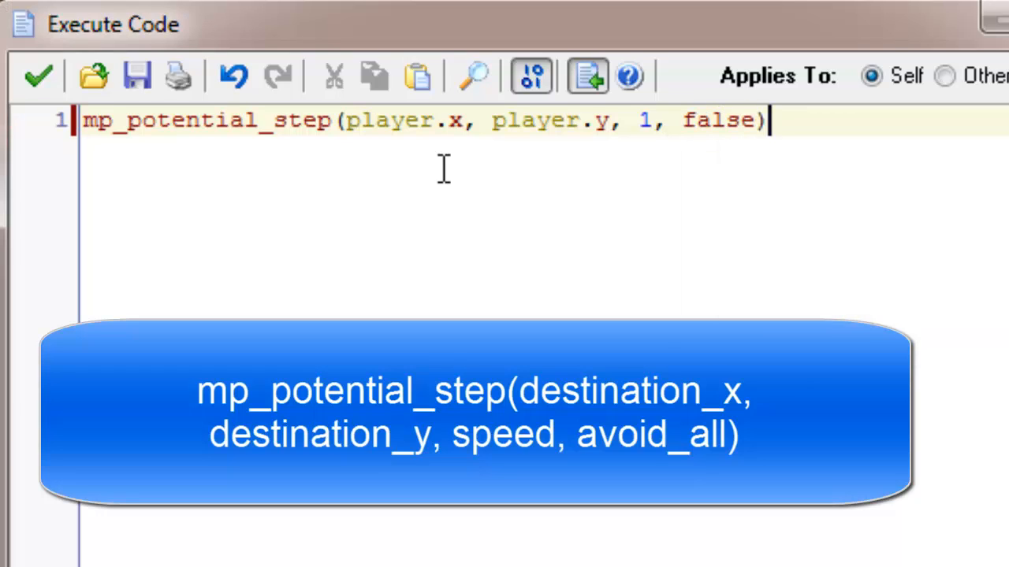
{"action": "type", "text": ";"}
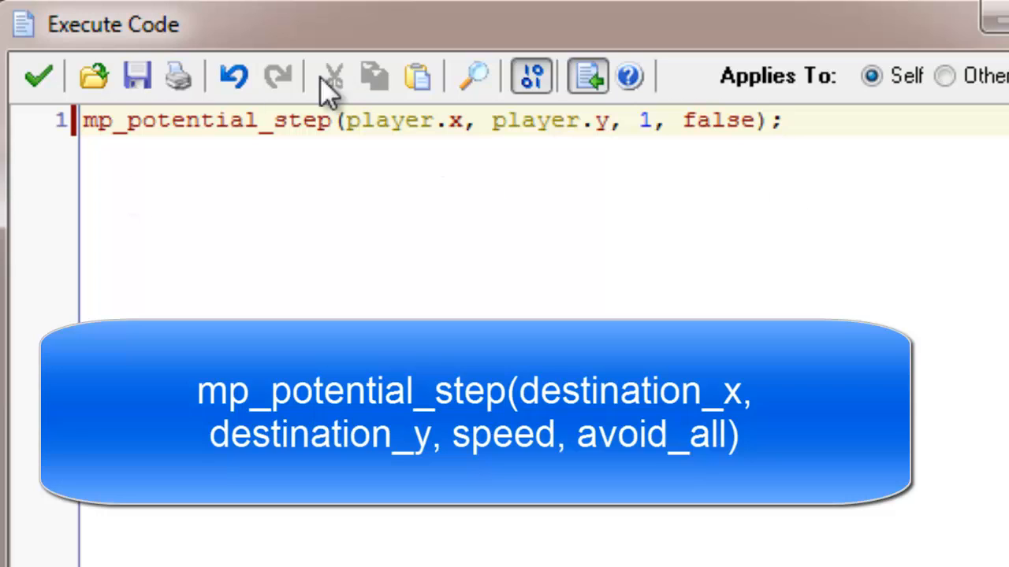
{"action": "mouse_move", "coordinate": [246, 183]}
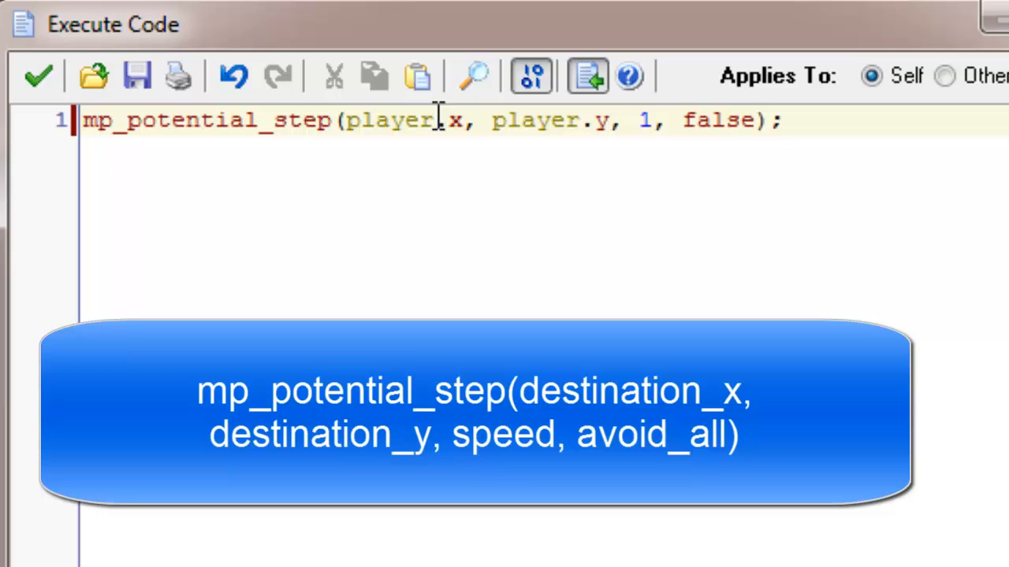
{"action": "mouse_move", "coordinate": [454, 150]}
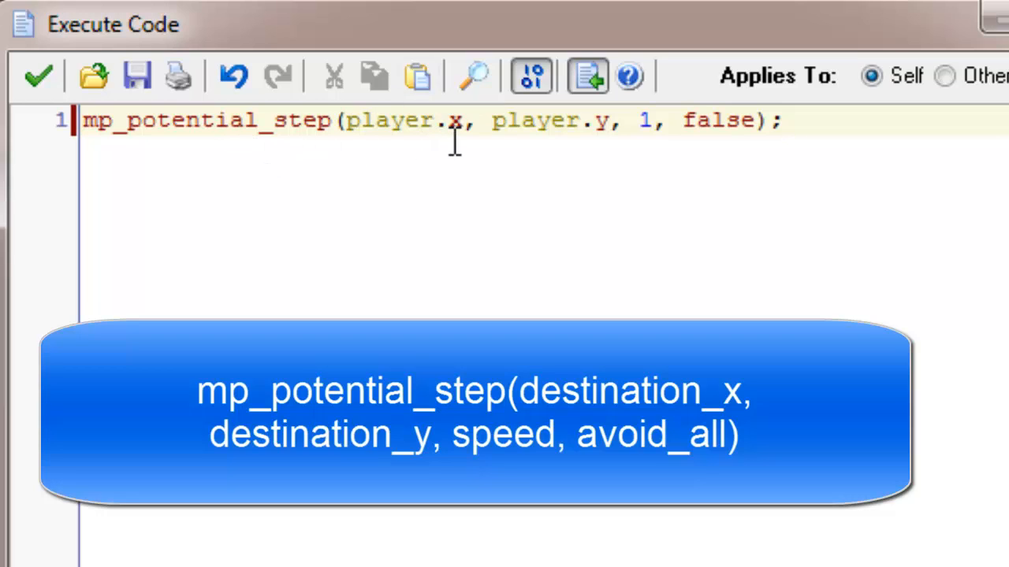
{"action": "mouse_move", "coordinate": [434, 129]}
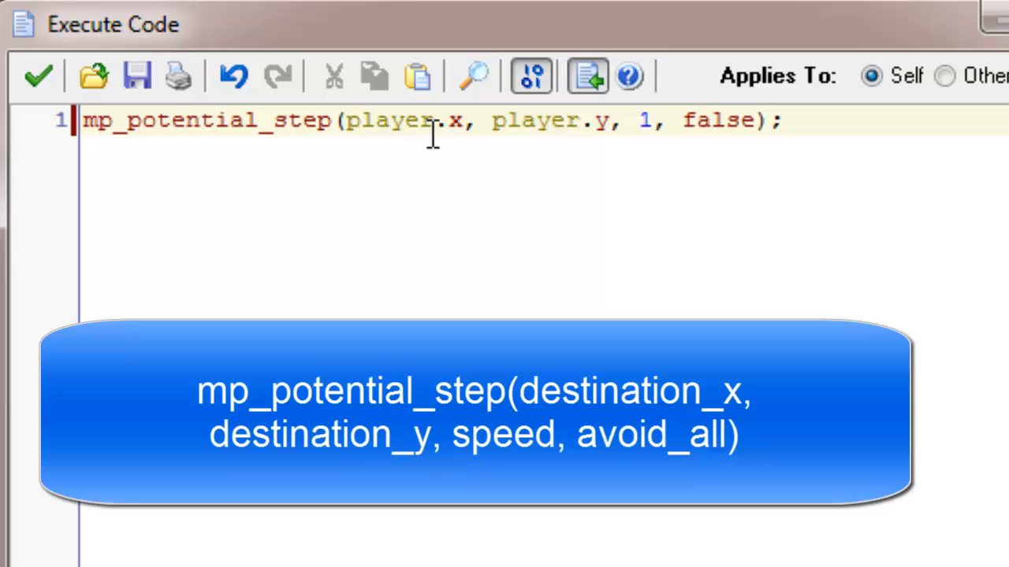
{"action": "mouse_move", "coordinate": [693, 130]}
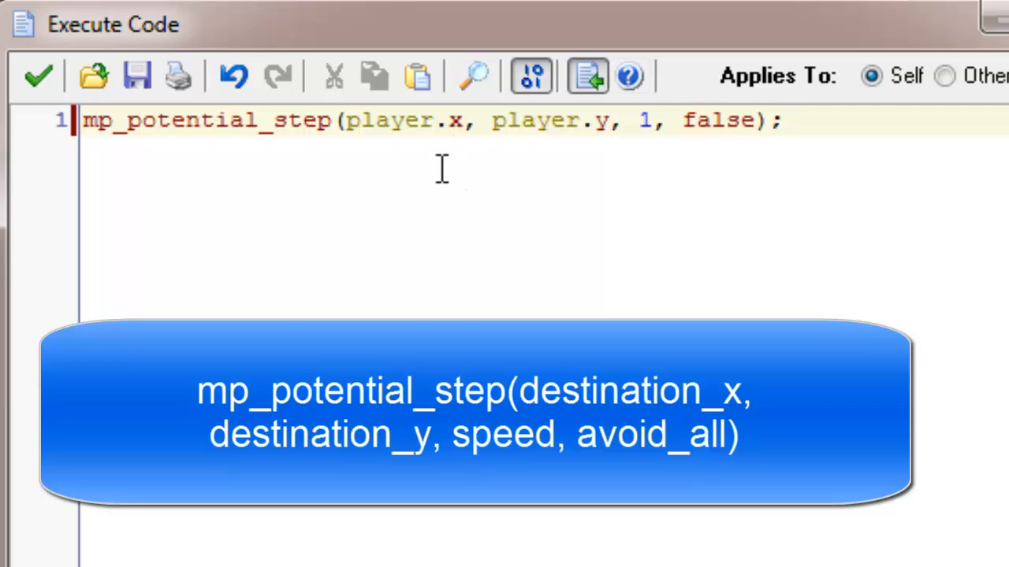
{"action": "mouse_move", "coordinate": [443, 157]}
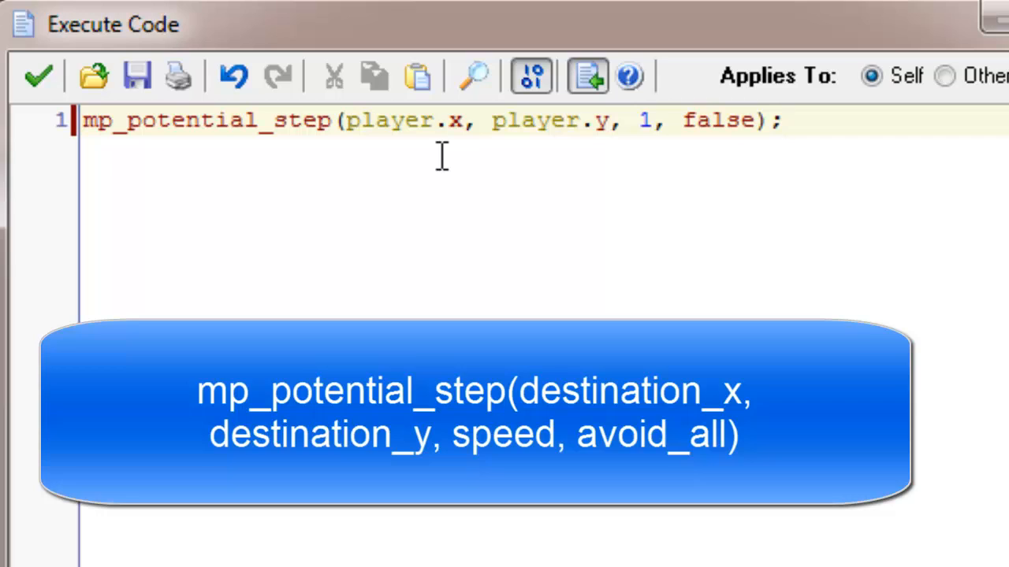
Step: Review the speed 1 and avoid_all false arguments, then save and close the code editor
{"action": "left_click_drag", "start_coordinate": [347, 119], "coordinate": [613, 120]}
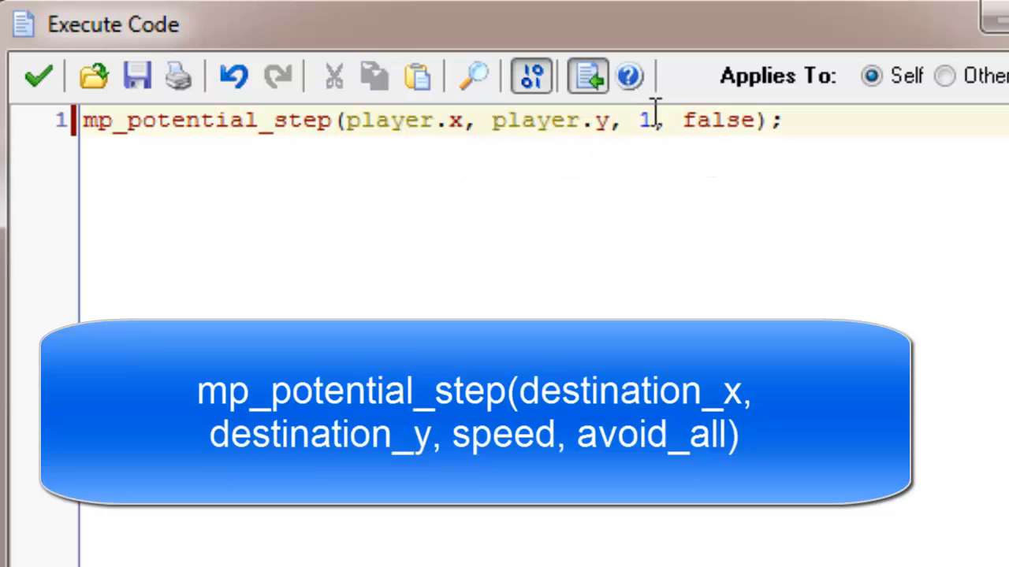
{"action": "double_click", "coordinate": [646, 120]}
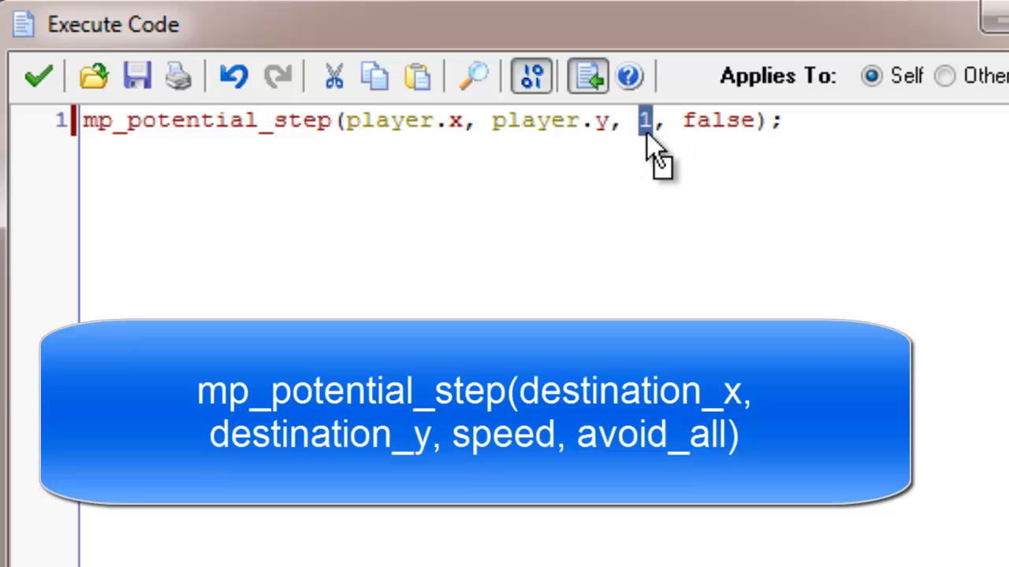
{"action": "double_click", "coordinate": [719, 121]}
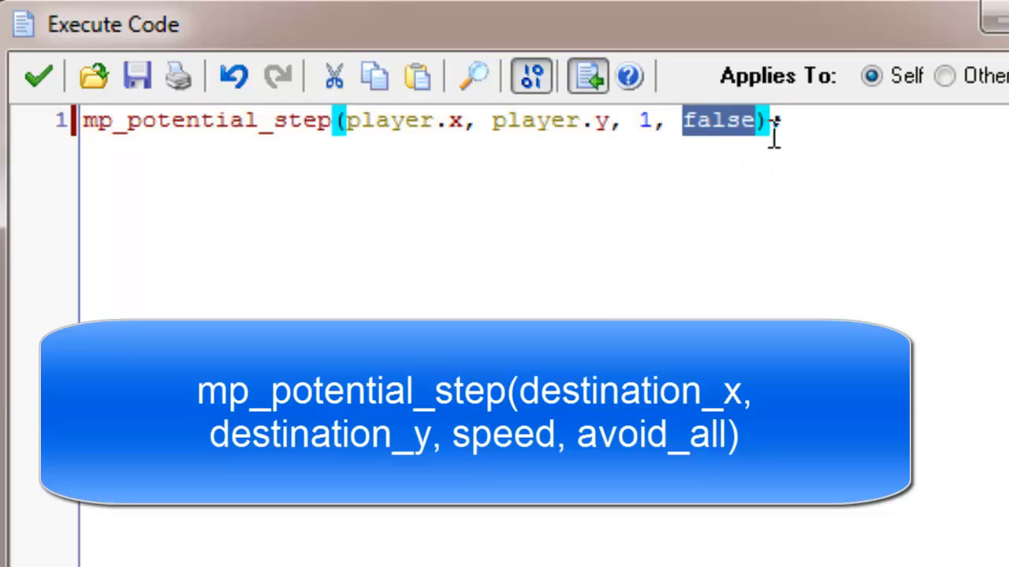
{"action": "left_click", "coordinate": [718, 121]}
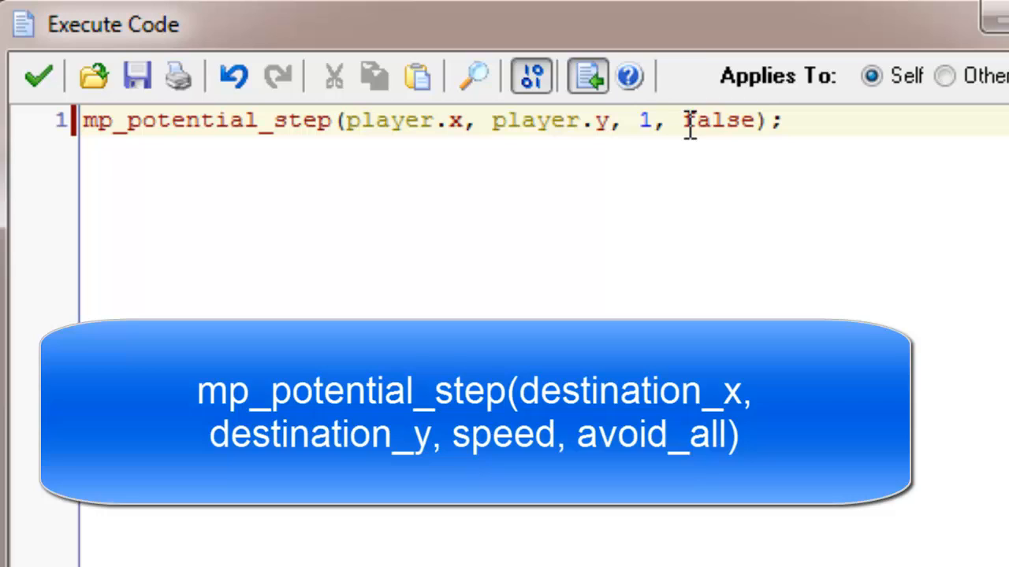
{"action": "mouse_move", "coordinate": [721, 149]}
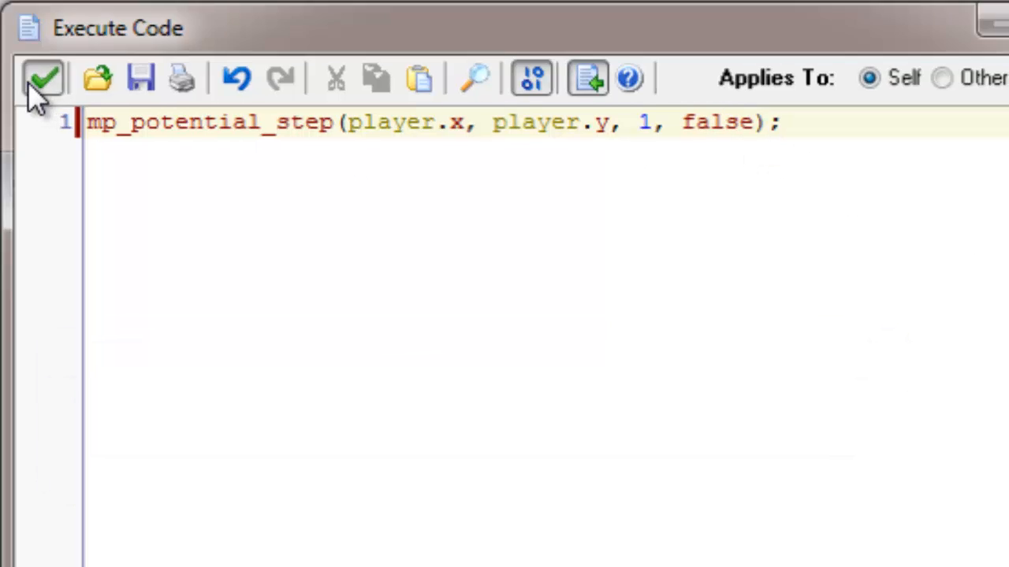
{"action": "left_click", "coordinate": [47, 79]}
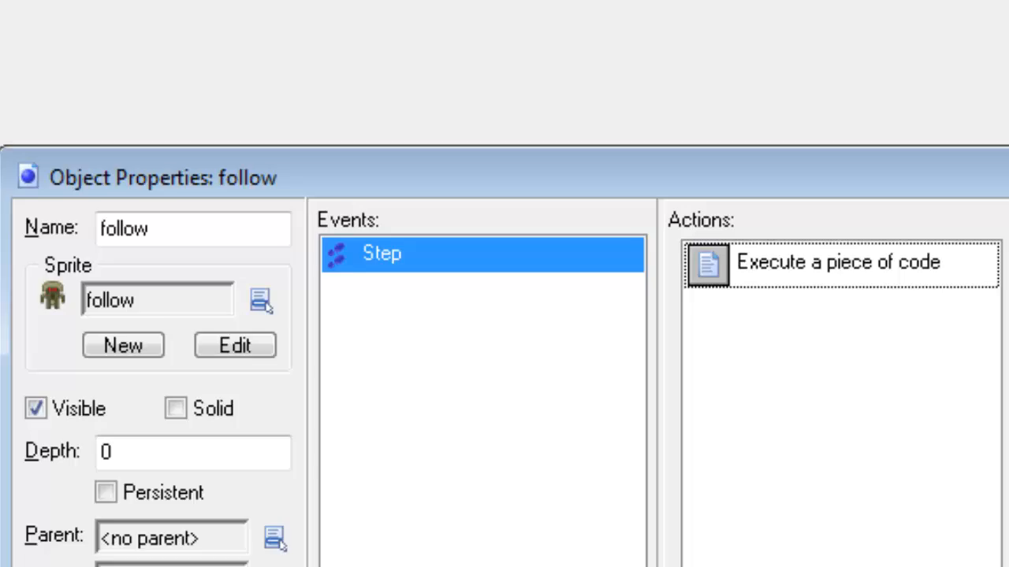